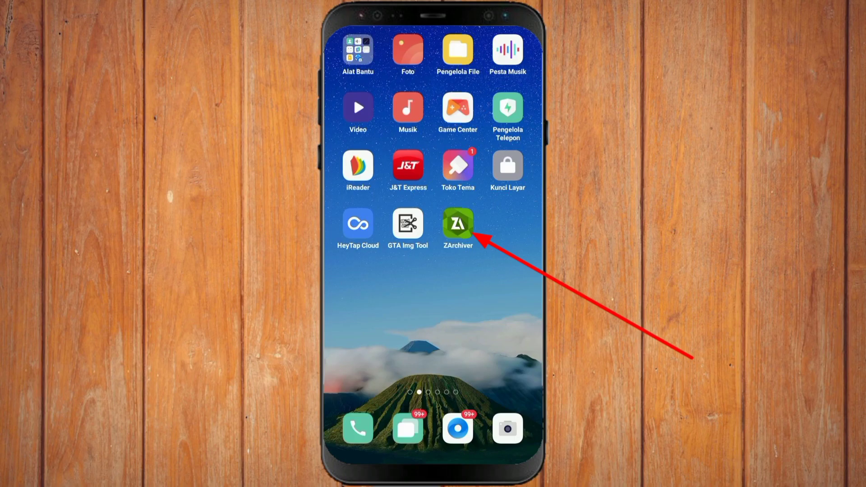
Launch ZArchiver from the home screen and reach the Android/data folder.
{"action": "left_click", "coordinate": [458, 223]}
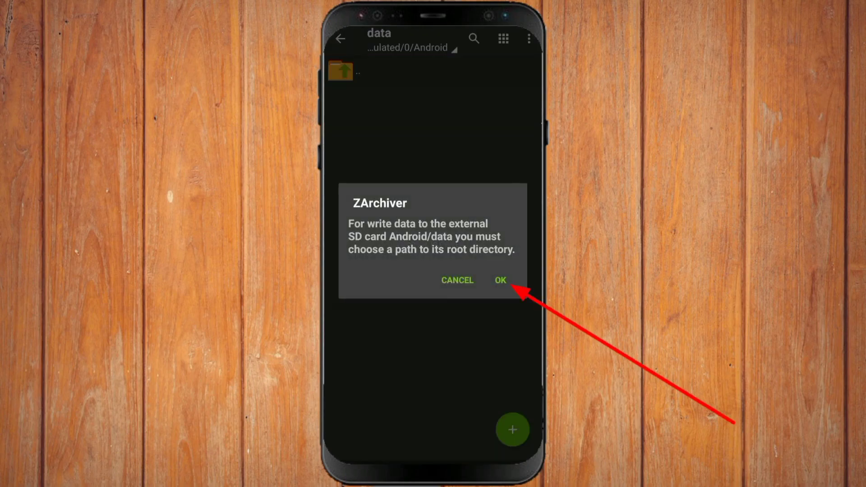
Grant ZArchiver access to Android/data so its app folders, including com.rockstargames.gtasa, are listed.
{"action": "left_click", "coordinate": [499, 280]}
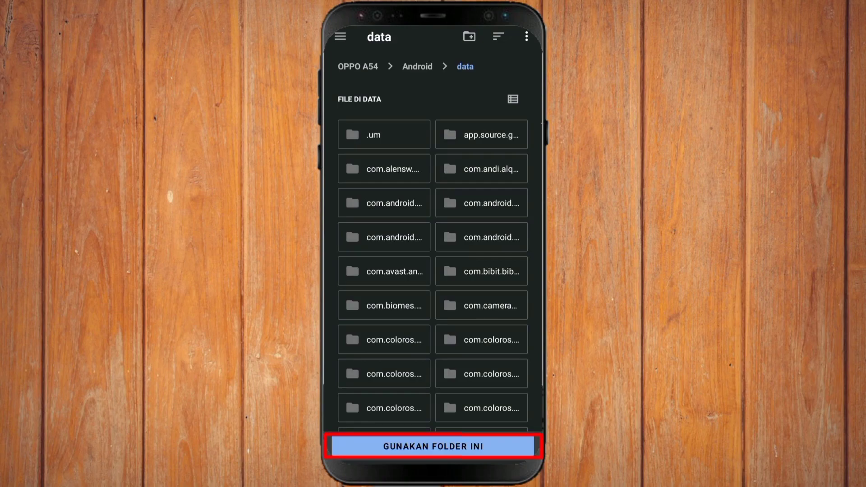
{"action": "left_click", "coordinate": [432, 445]}
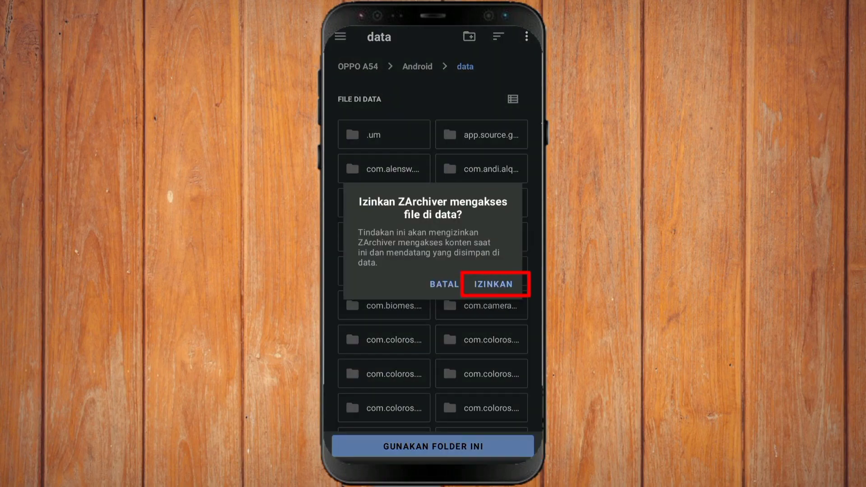
{"action": "left_click", "coordinate": [491, 283]}
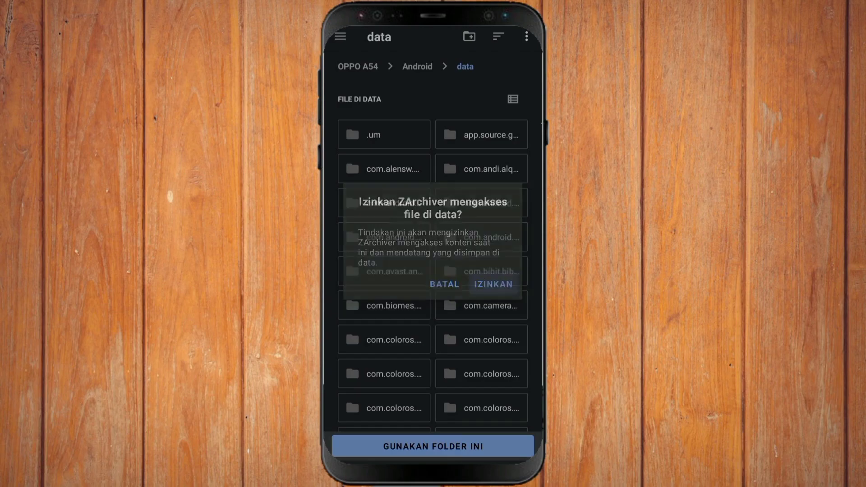
{"action": "left_click", "coordinate": [490, 283]}
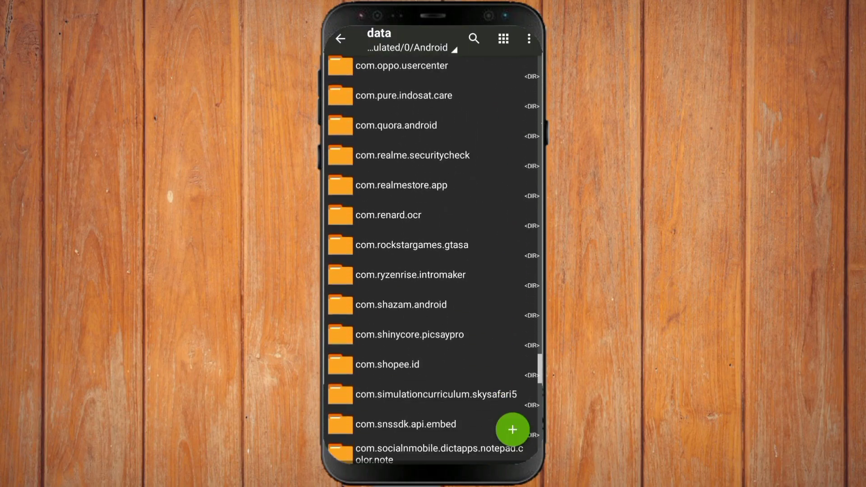
Reach com.rockstargames.gtasa/files/texdb and pick gta3.img to move it out.
{"action": "left_click", "coordinate": [411, 243]}
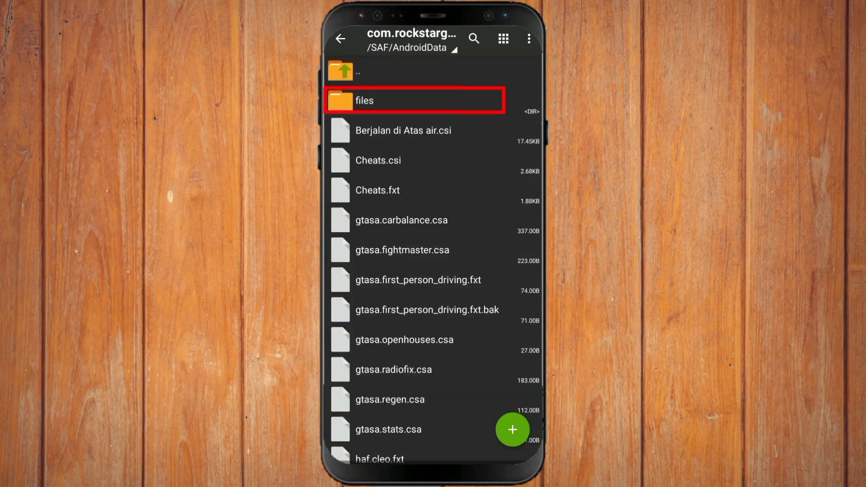
{"action": "left_click", "coordinate": [363, 100]}
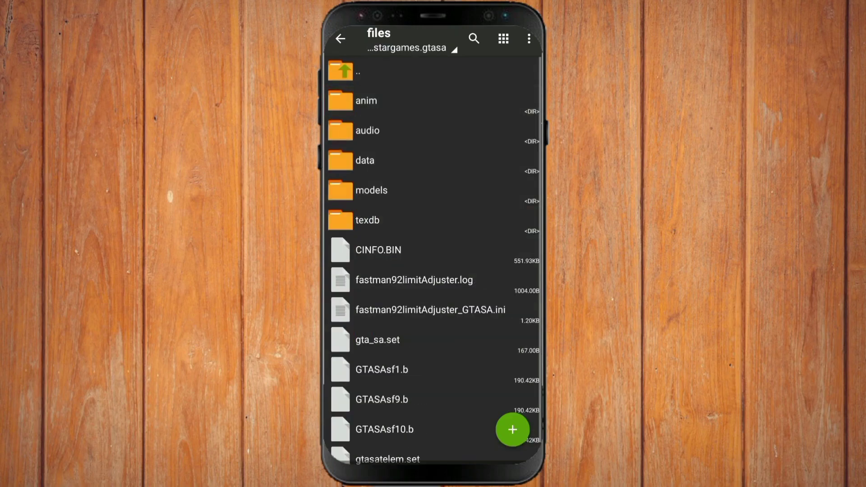
{"action": "left_click", "coordinate": [366, 219]}
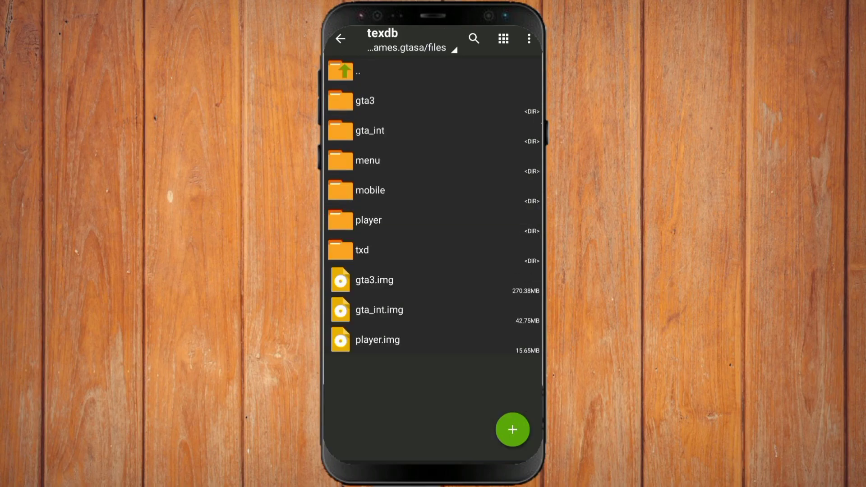
{"action": "left_click", "coordinate": [373, 280]}
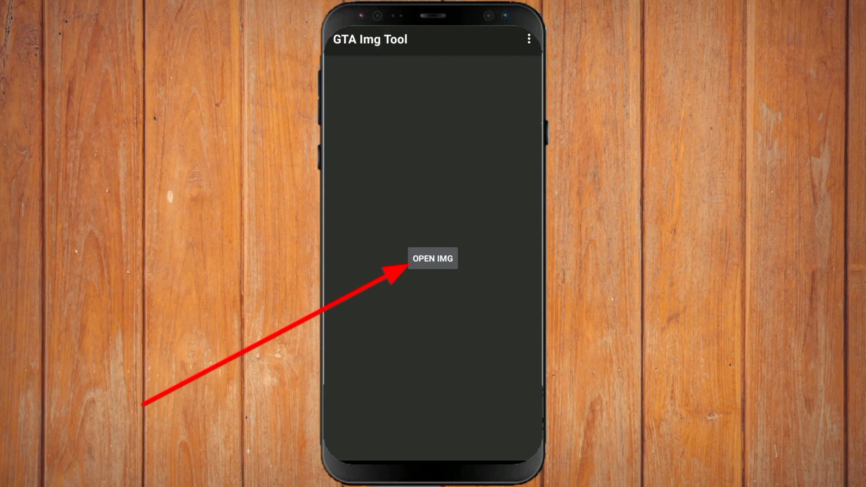
Load gta3.img from the Abc folder so its model files are listed.
{"action": "left_click", "coordinate": [433, 258]}
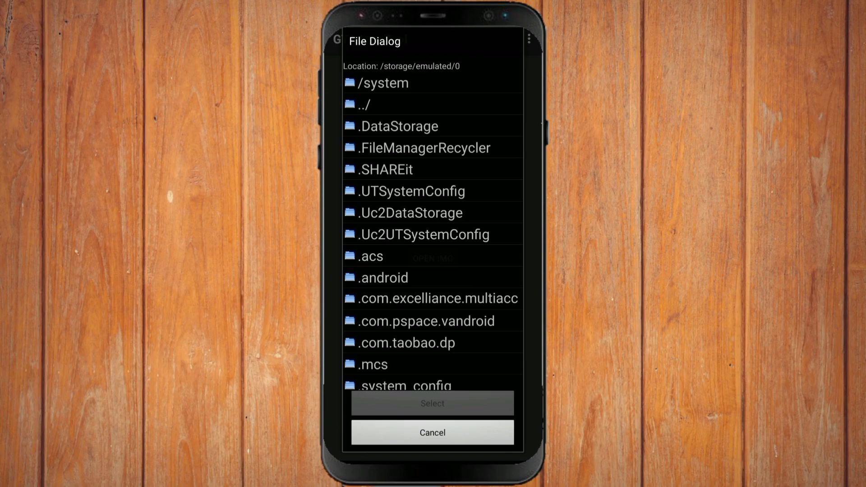
{"action": "scroll", "scroll_direction": "down", "scroll_amount": 3}
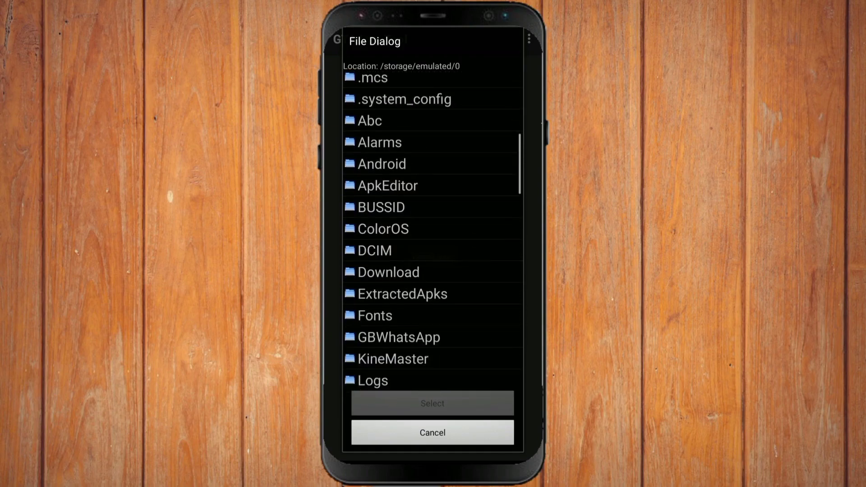
{"action": "left_click", "coordinate": [369, 120]}
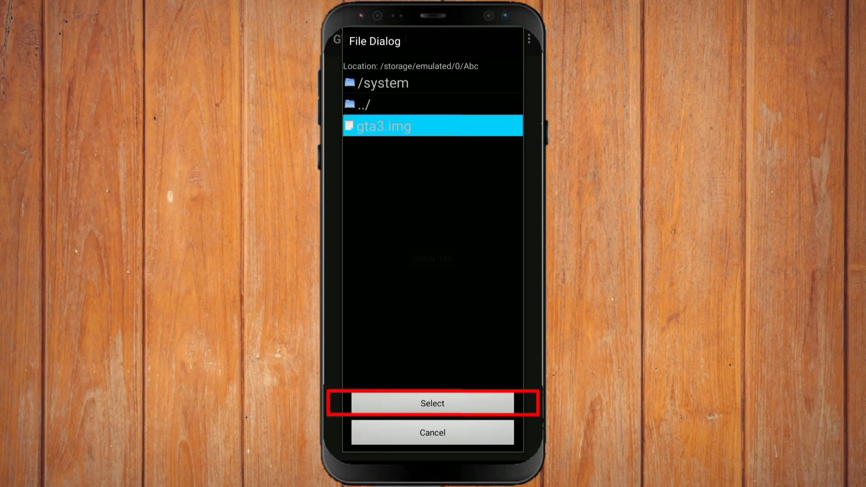
{"action": "left_click", "coordinate": [432, 403]}
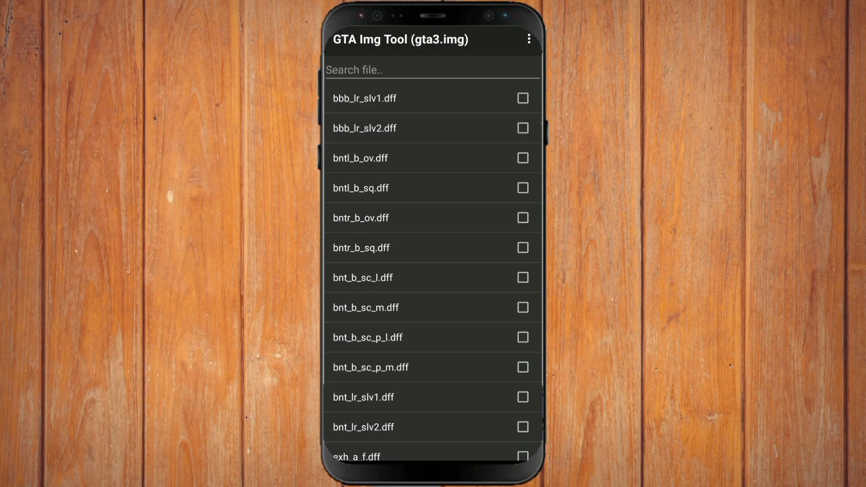
Leave GTA Img Tool and return to ZArchiver at /storage/emulated/0.
{"action": "left_click", "coordinate": [527, 39]}
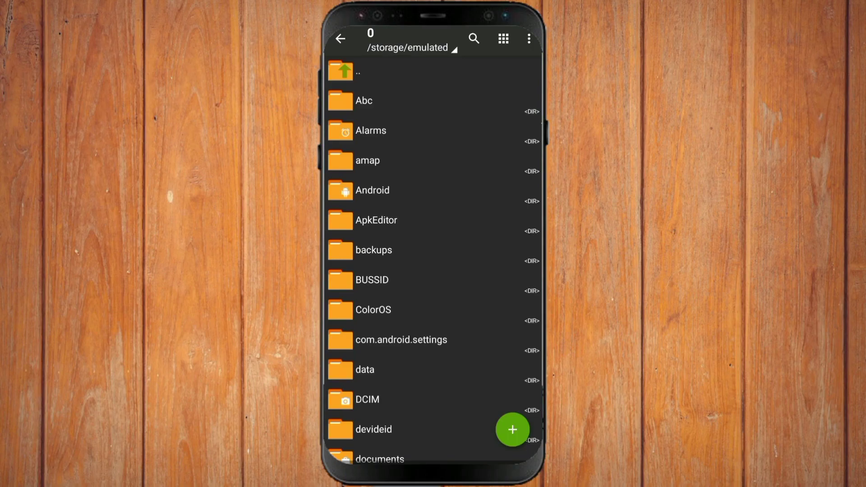
Cut gta3.img from the Abc folder for moving back to the game's data folder.
{"action": "left_click", "coordinate": [364, 101]}
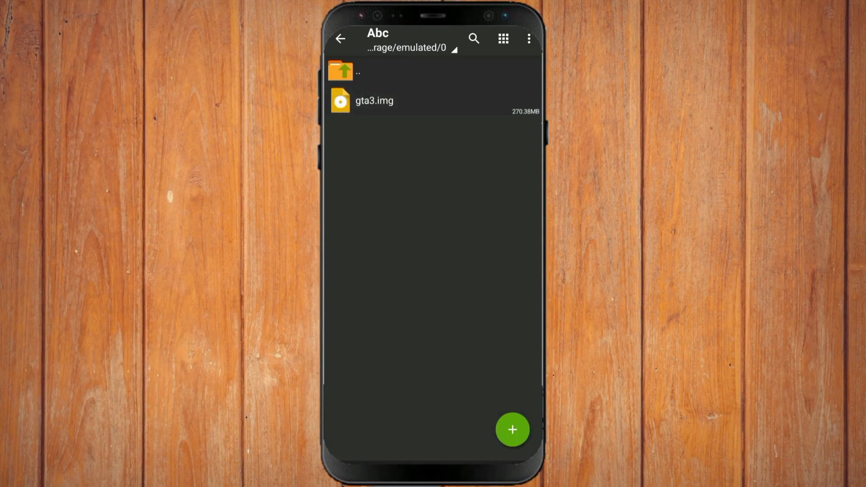
{"action": "left_click", "coordinate": [374, 101]}
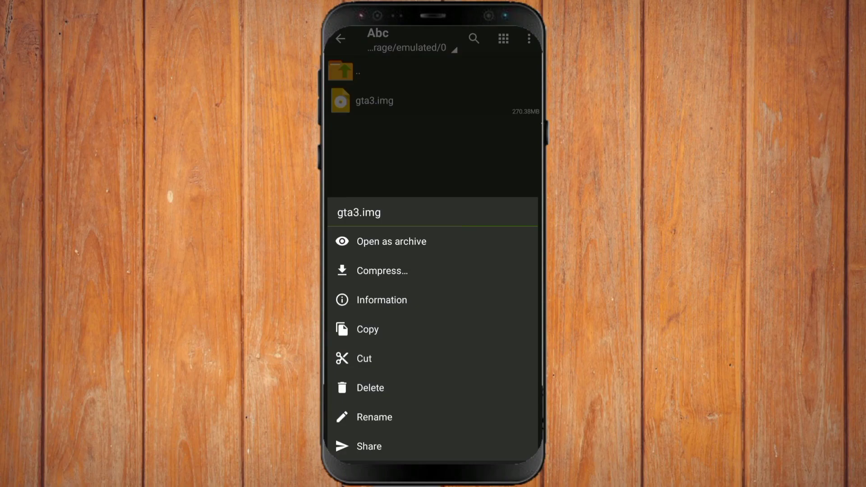
{"action": "left_click", "coordinate": [364, 359]}
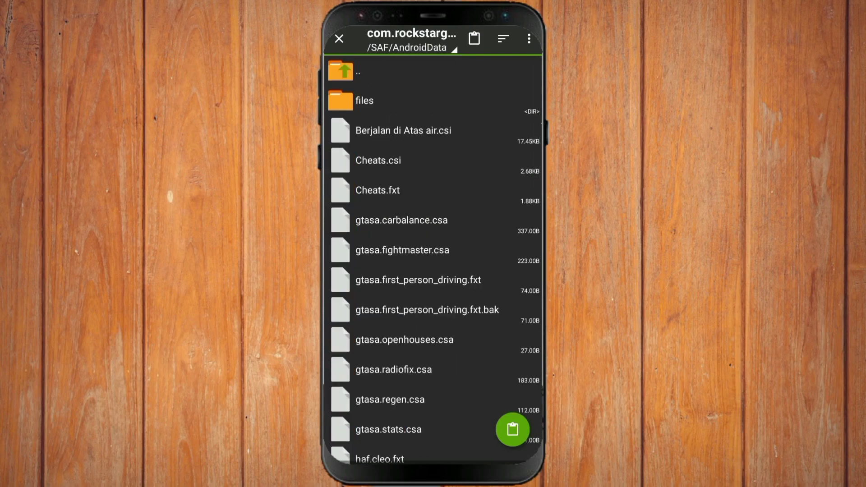
Paste gta3.img (270.38 MB) into texdb beside gta_int.img and player.img.
{"action": "left_click", "coordinate": [364, 100]}
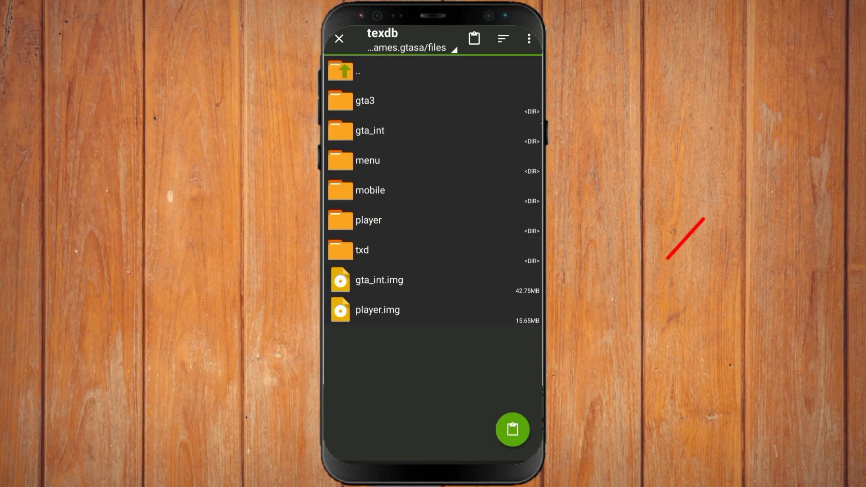
{"action": "left_click", "coordinate": [511, 428]}
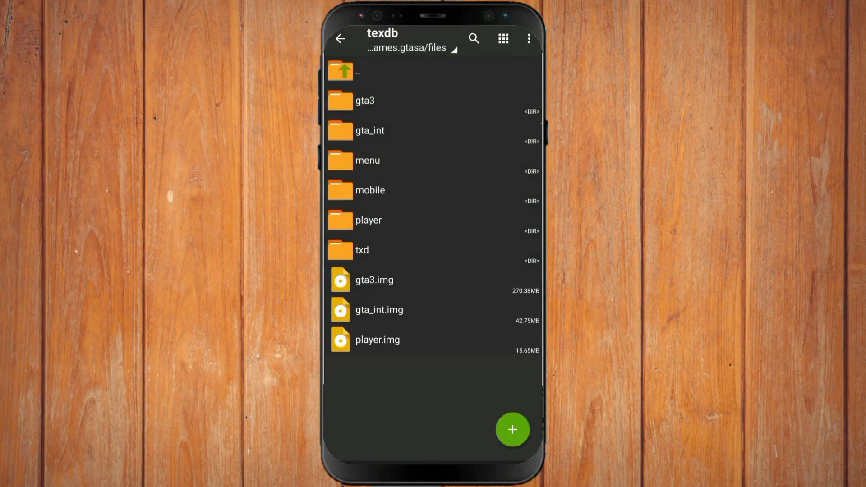